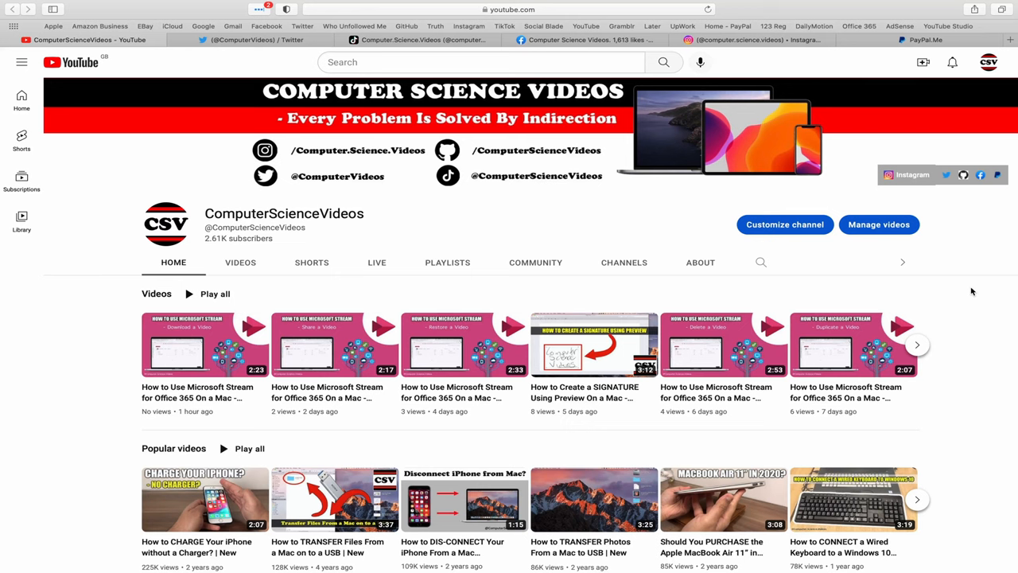
# Step: Show the channel's Twitter and Instagram profiles, then bring up the Mac app launcher
pyautogui.click(254, 40)
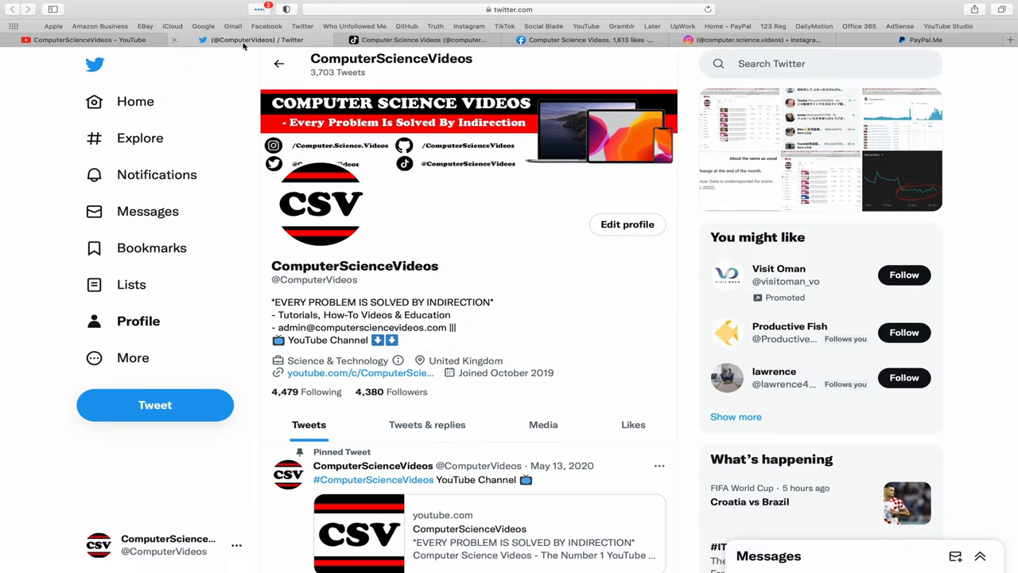
pyautogui.moveTo(627, 223)
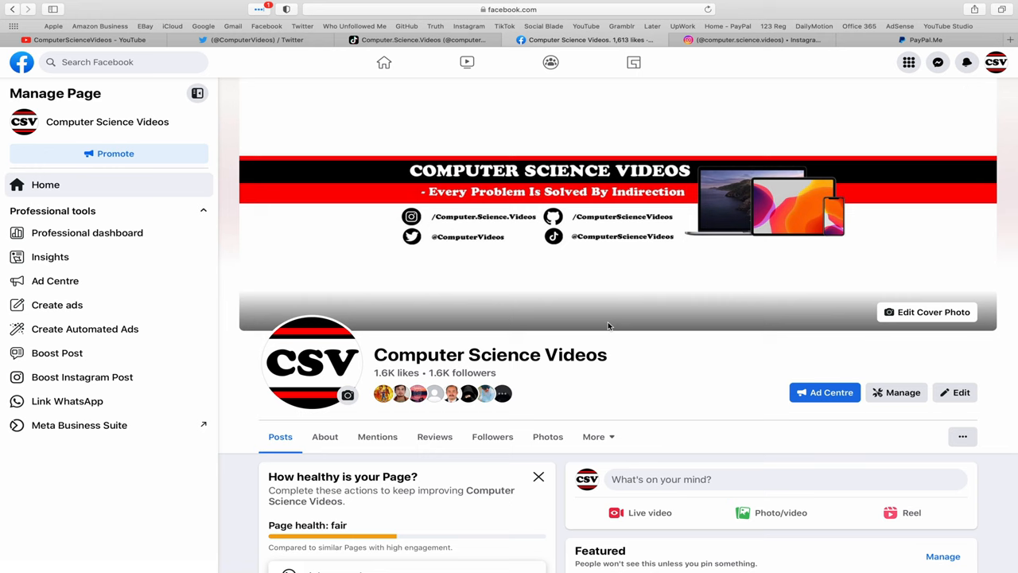
pyautogui.click(756, 40)
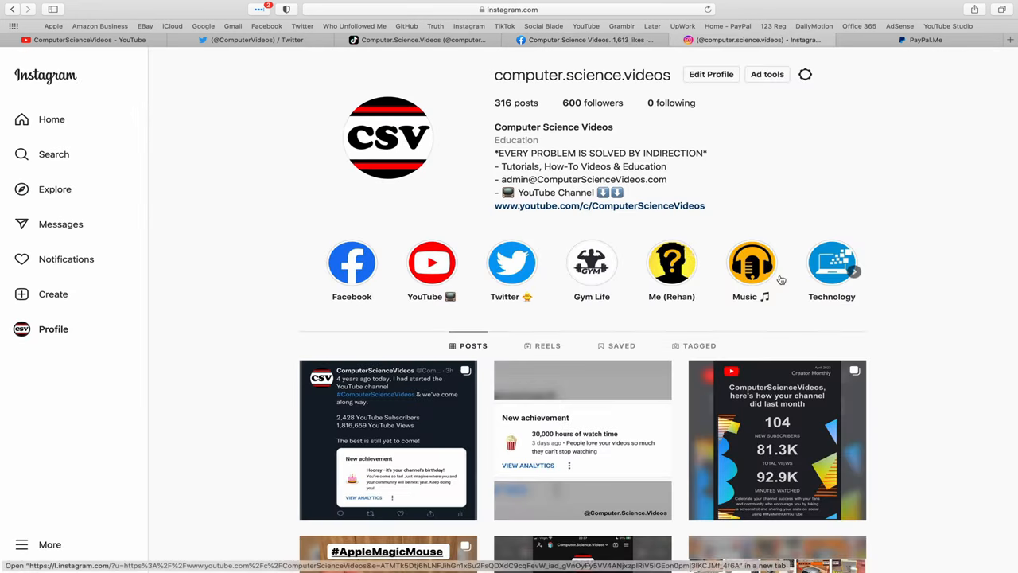
pyautogui.moveTo(1004, 35)
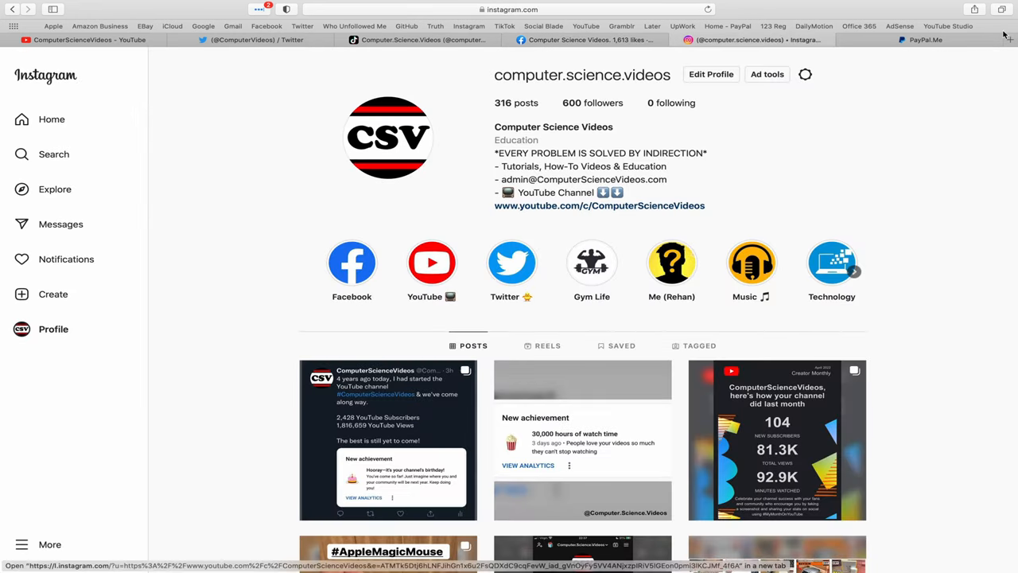
pyautogui.click(923, 40)
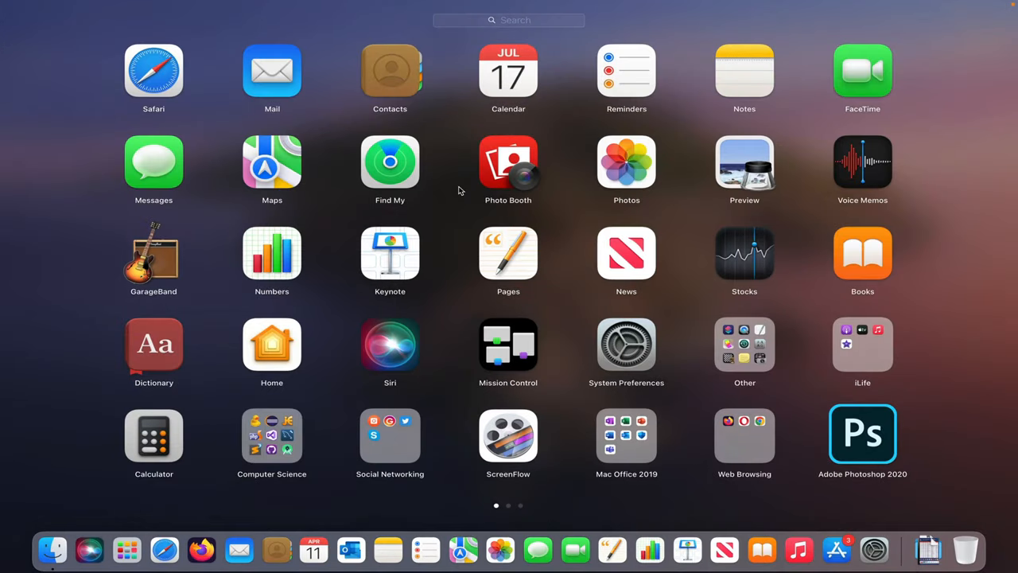
# Step: Launch Chrome from Launchpad and go to office.com
pyautogui.write('chr')
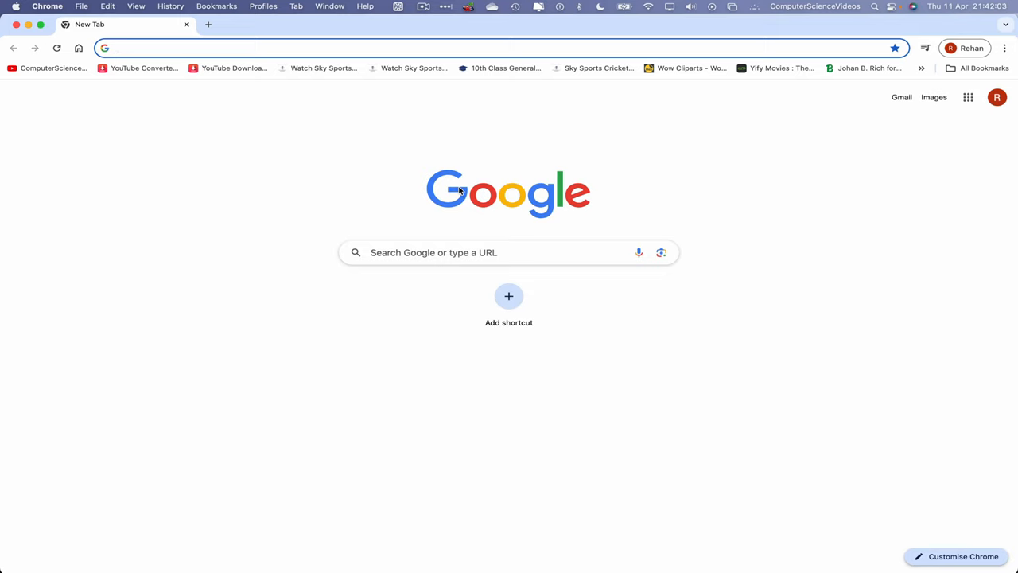
pyautogui.write('office.com/?auth=2')
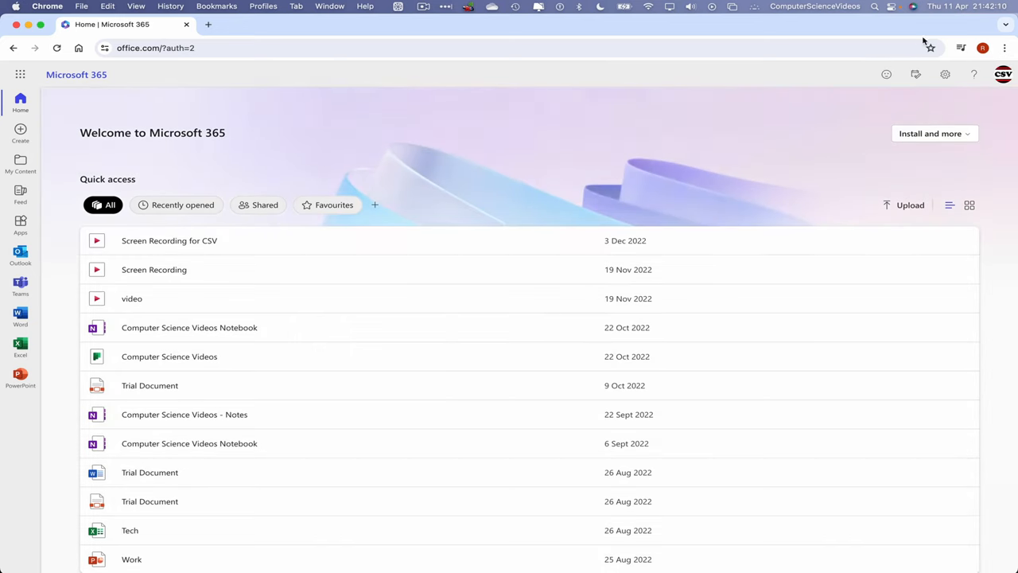
# Step: From the Microsoft 365 apps list, go into OneDrive's My files and the 2024 folder
pyautogui.click(19, 75)
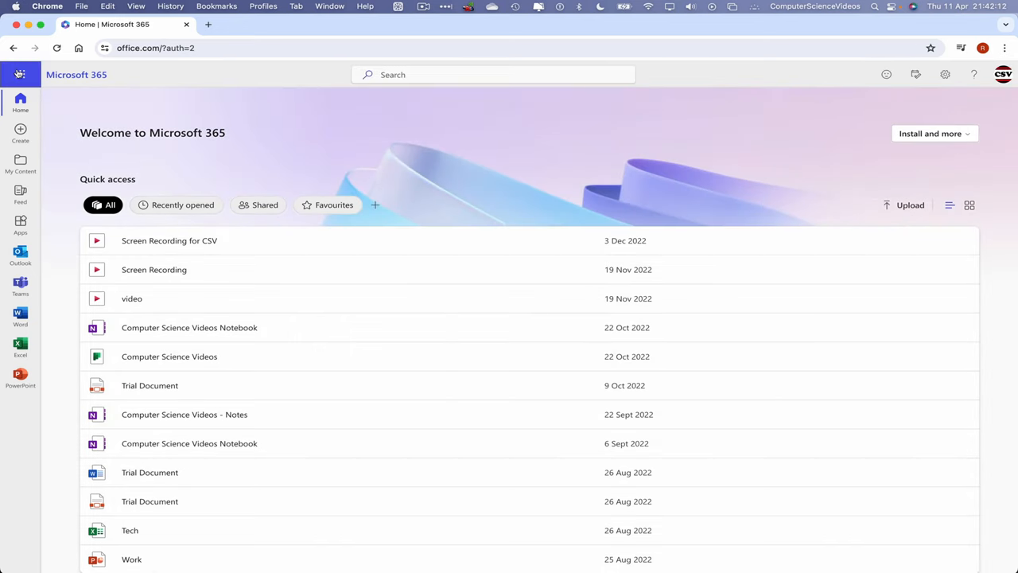
pyautogui.click(19, 226)
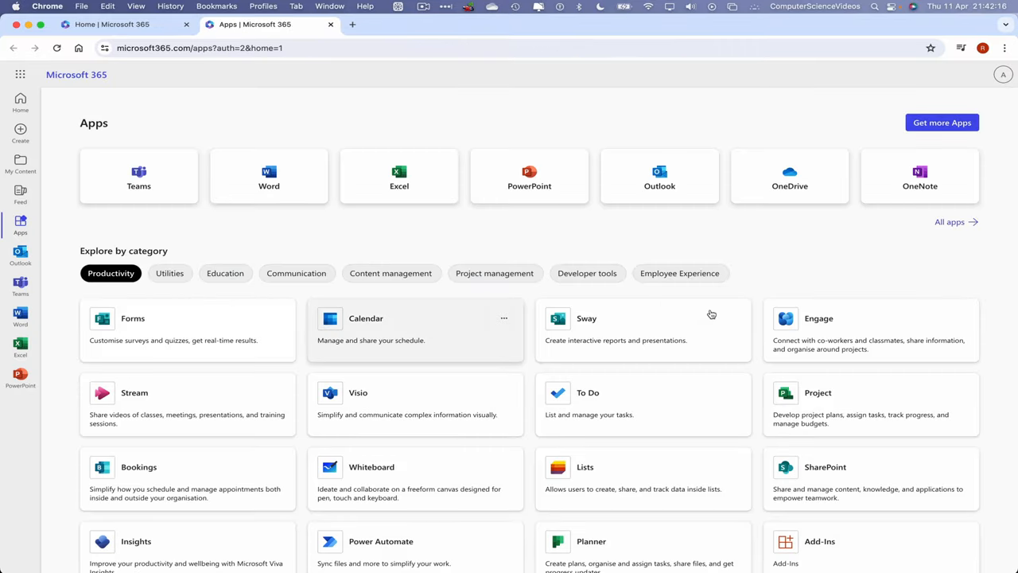
pyautogui.click(789, 172)
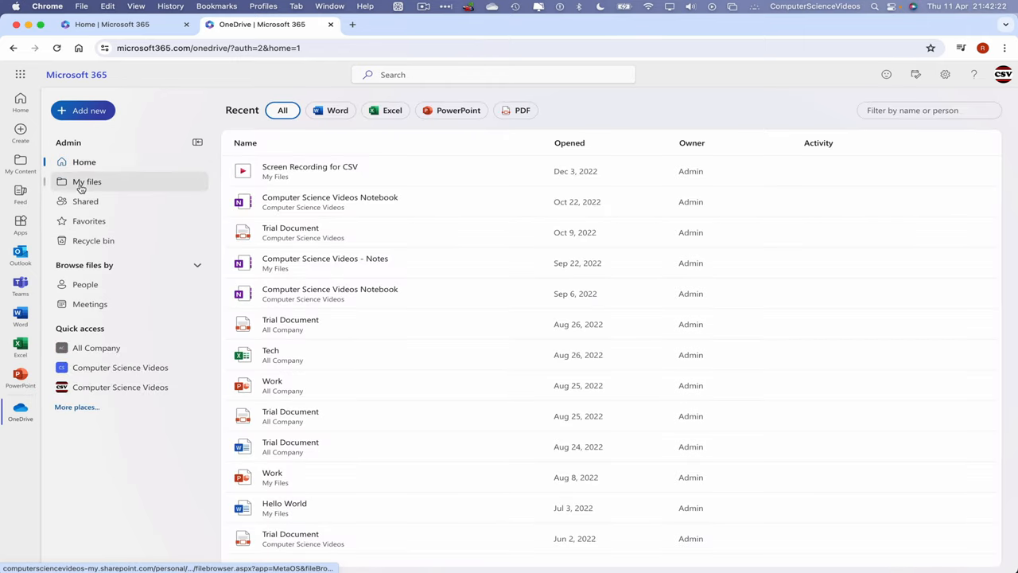
pyautogui.click(87, 181)
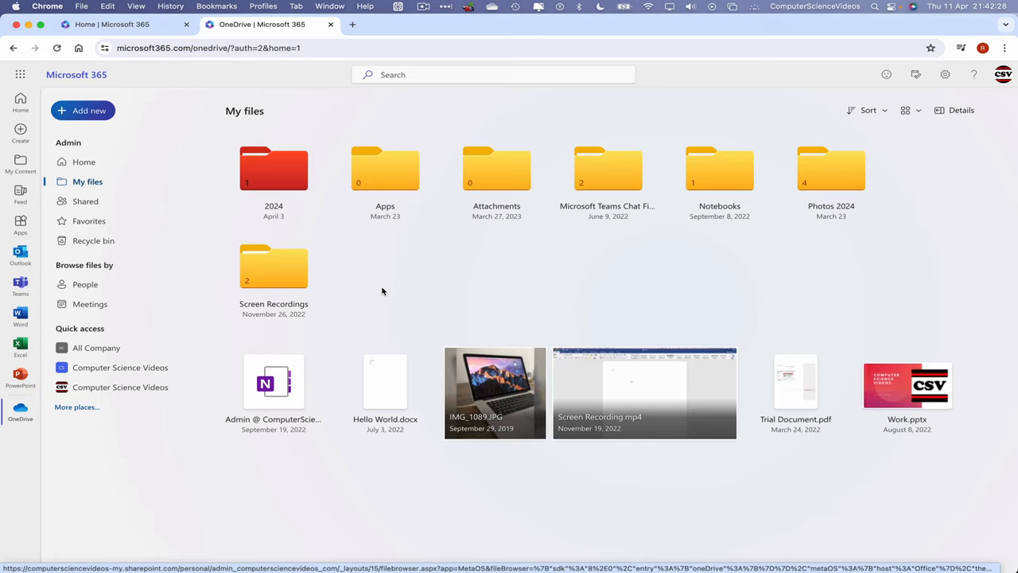
pyautogui.moveTo(293, 177)
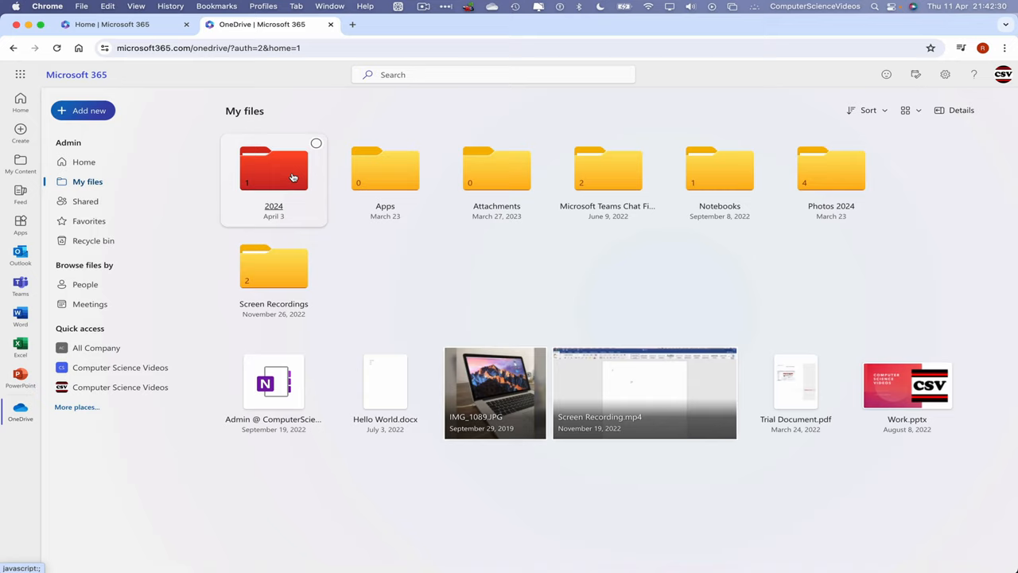
pyautogui.doubleClick(273, 168)
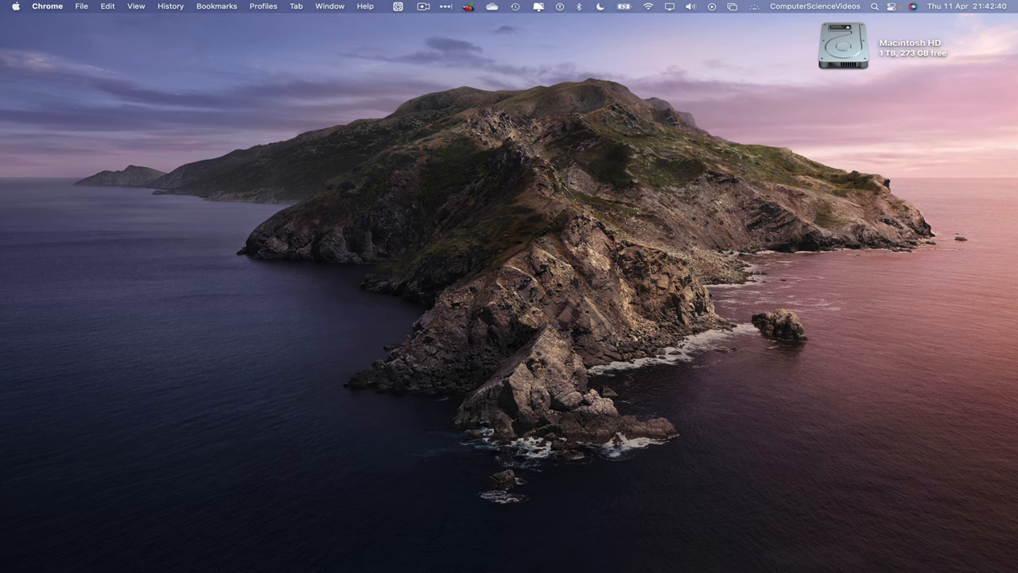
# Step: In Finder, browse to Movies > Videos and put video.mp4 on the desktop
pyautogui.click(44, 550)
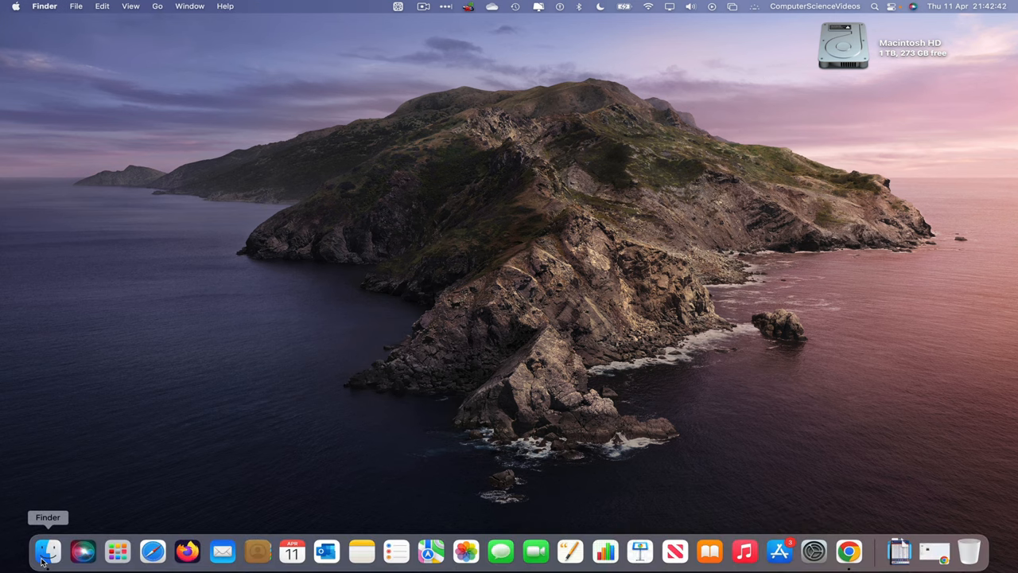
pyautogui.click(48, 550)
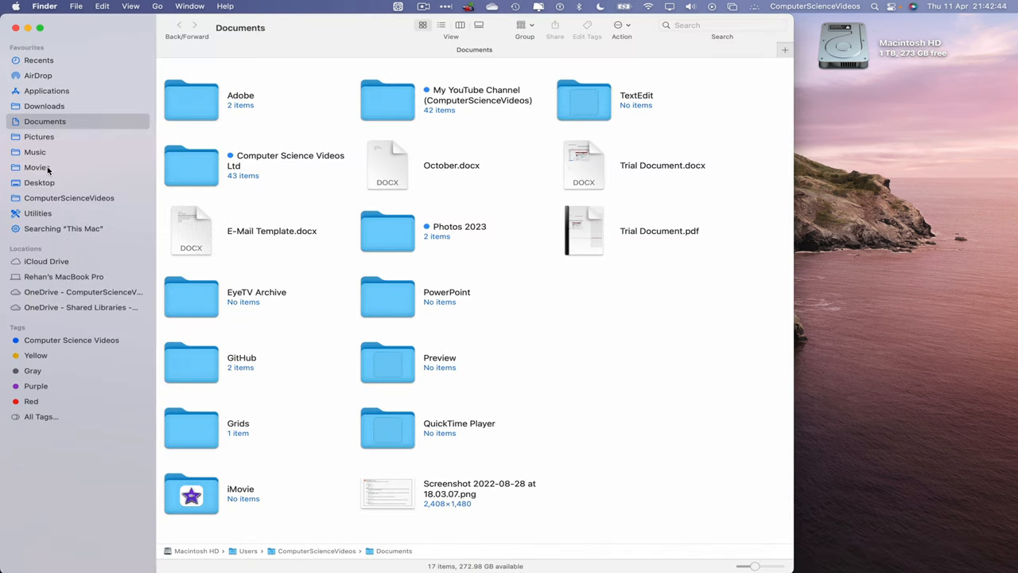
pyautogui.click(37, 167)
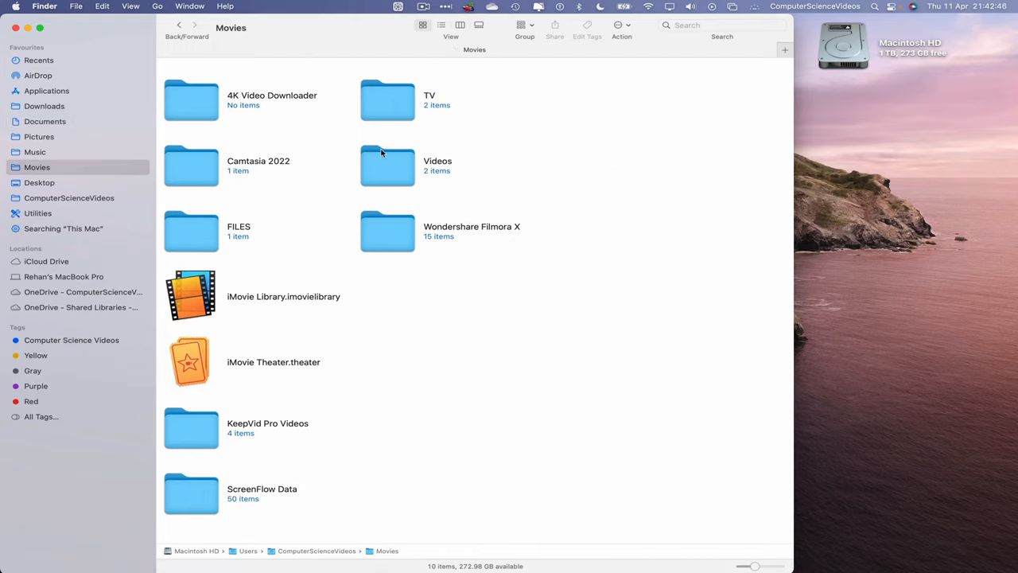
pyautogui.doubleClick(388, 165)
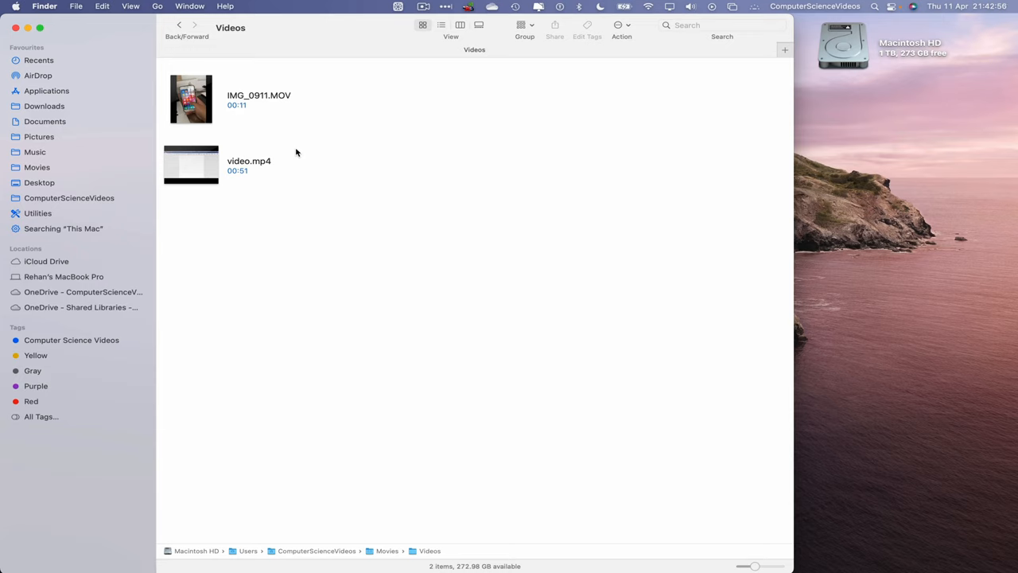
pyautogui.click(191, 164)
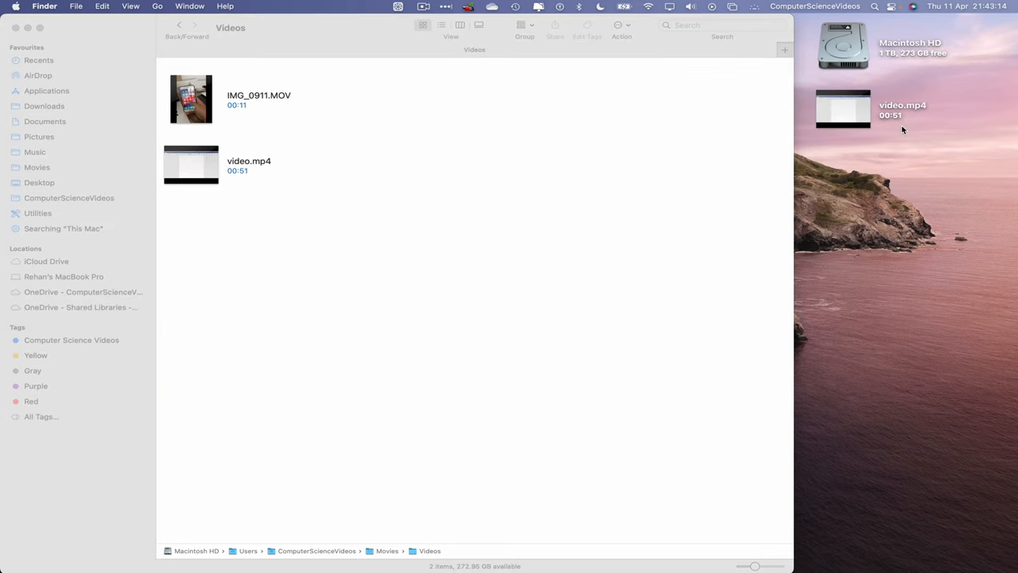
pyautogui.moveTo(304, 25)
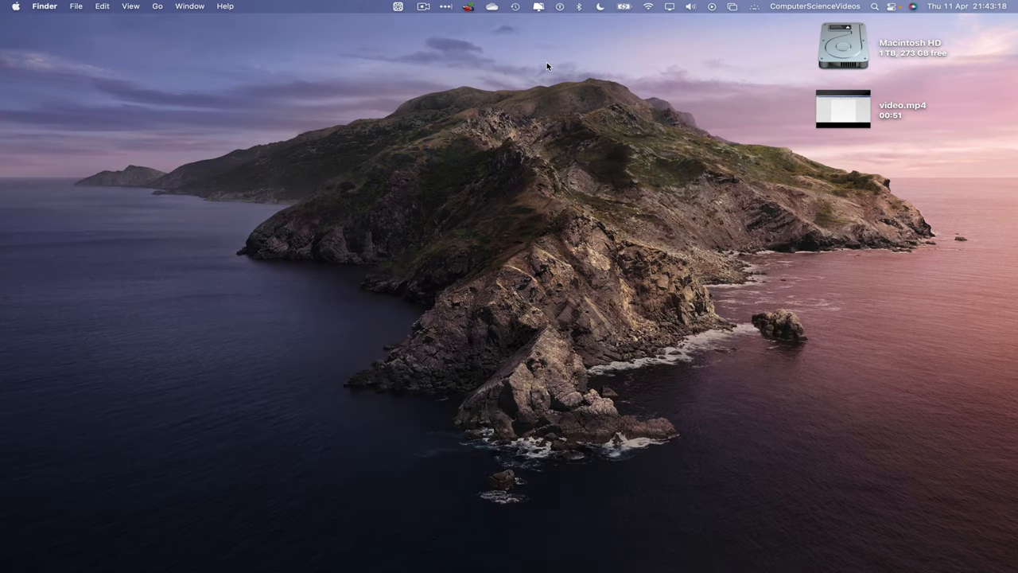
pyautogui.moveTo(430, 550)
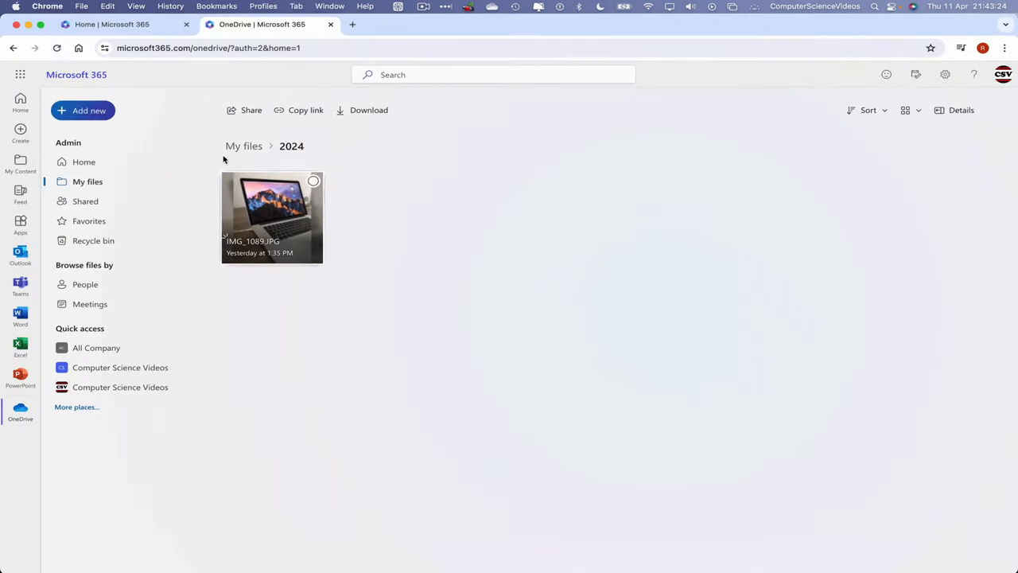
# Step: Upload video.mp4 from the Desktop into the OneDrive 2024 folder
pyautogui.click(83, 111)
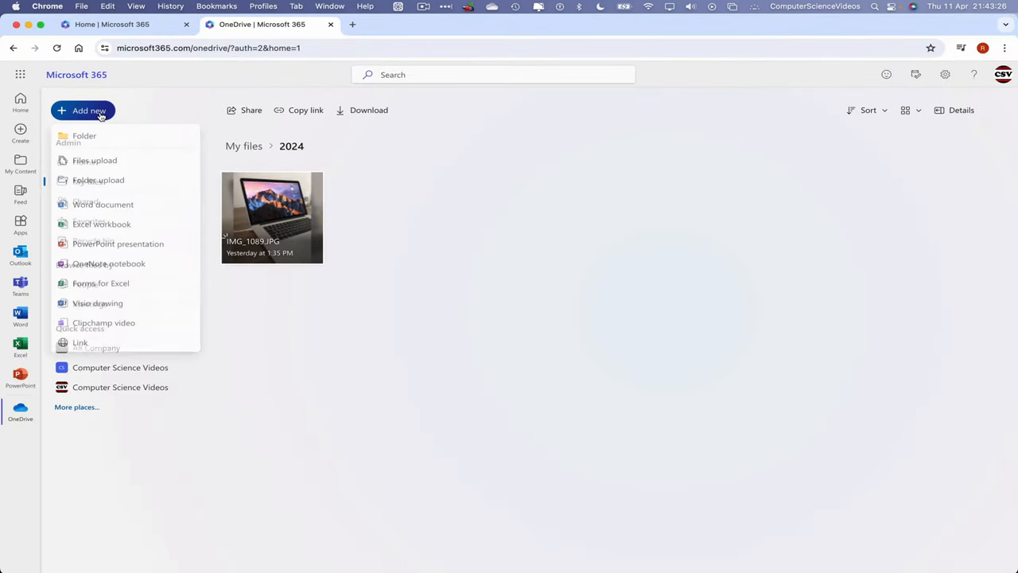
pyautogui.click(95, 159)
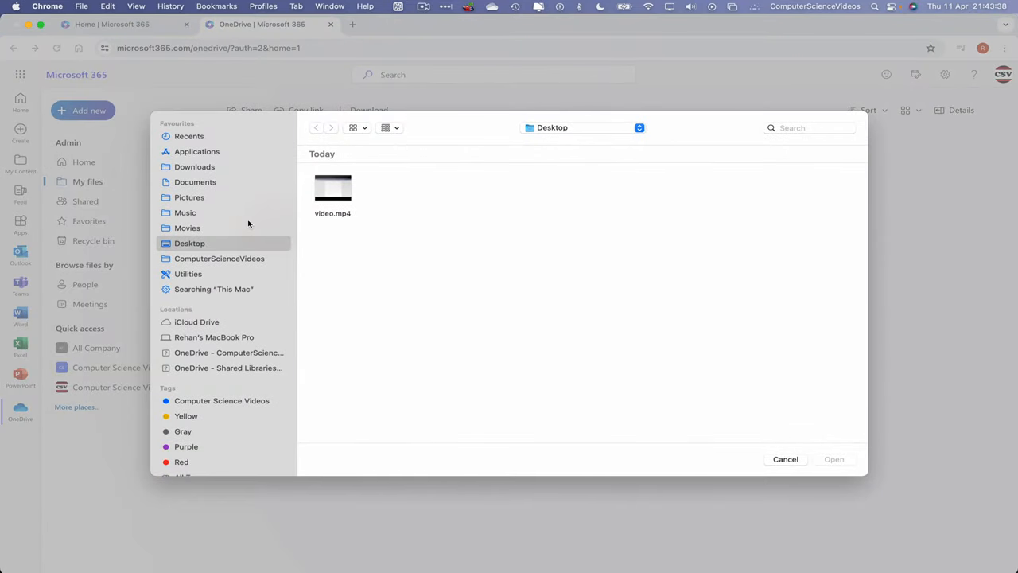
pyautogui.click(333, 191)
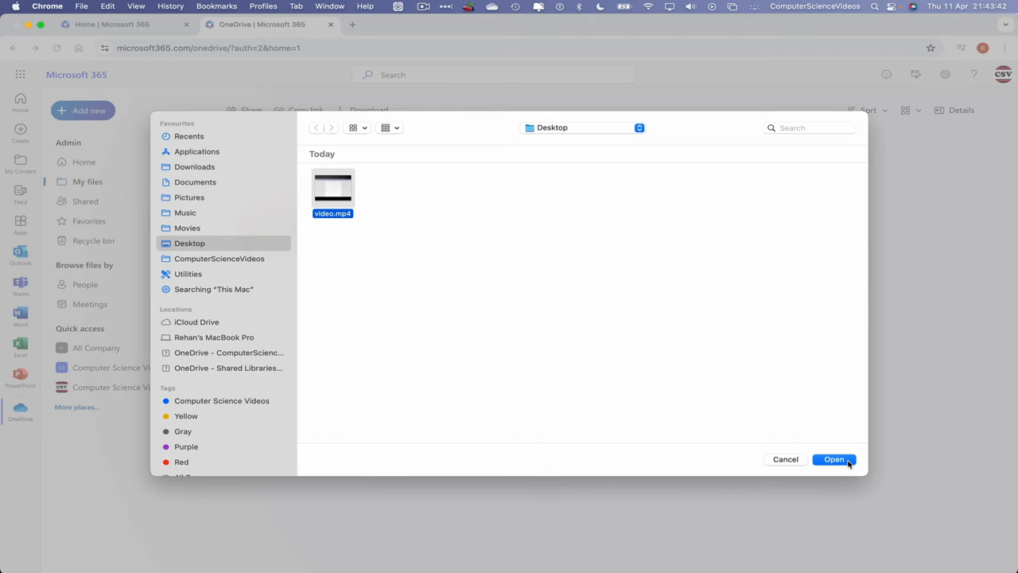
pyautogui.click(834, 458)
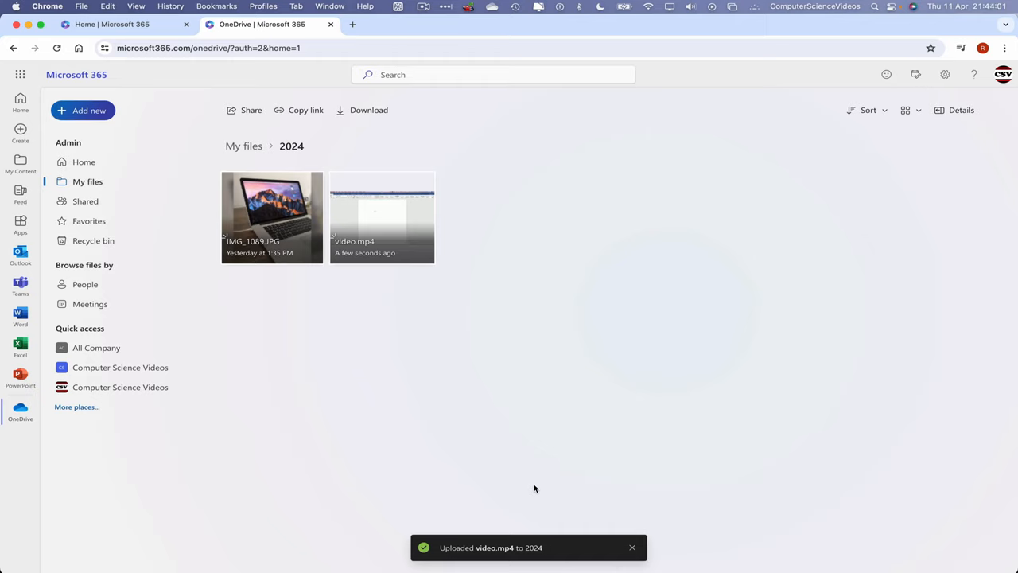
pyautogui.moveTo(436, 261)
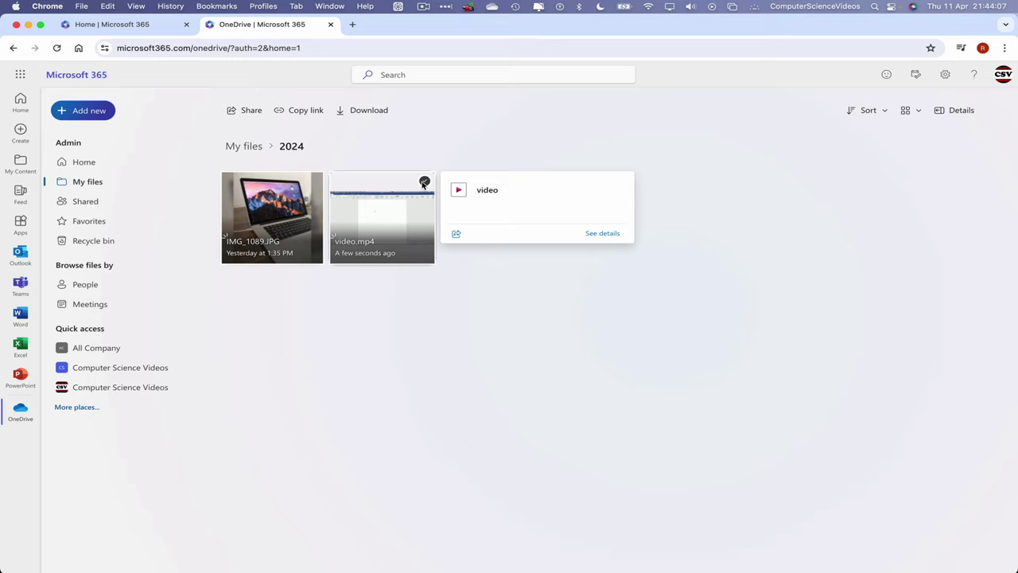
# Step: Delete the uploaded video.mp4 from the 2024 folder, confirming it goes to the recycle bin
pyautogui.click(424, 181)
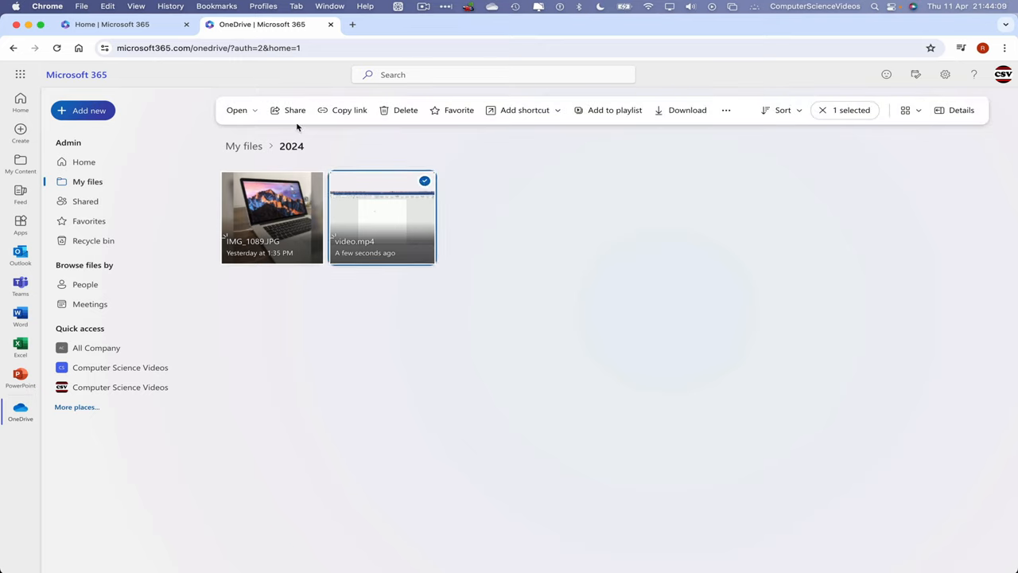
pyautogui.moveTo(531, 213)
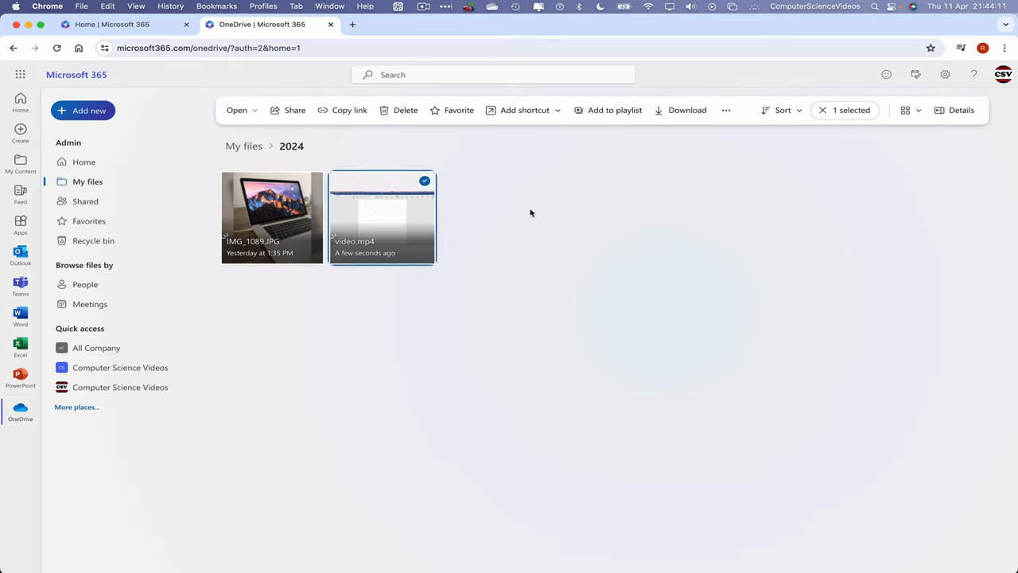
pyautogui.rightClick(382, 214)
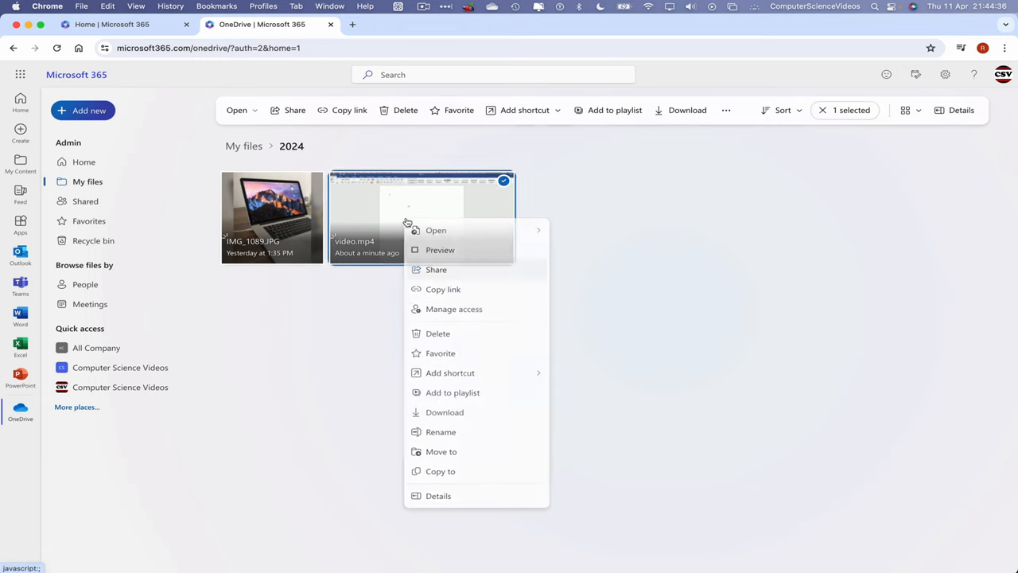
pyautogui.click(438, 334)
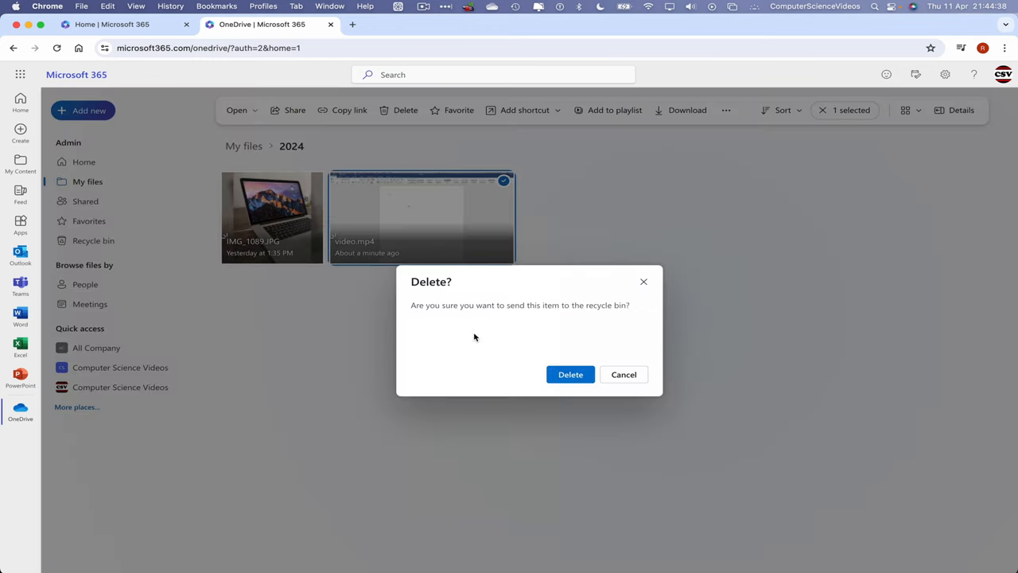
pyautogui.moveTo(589, 260)
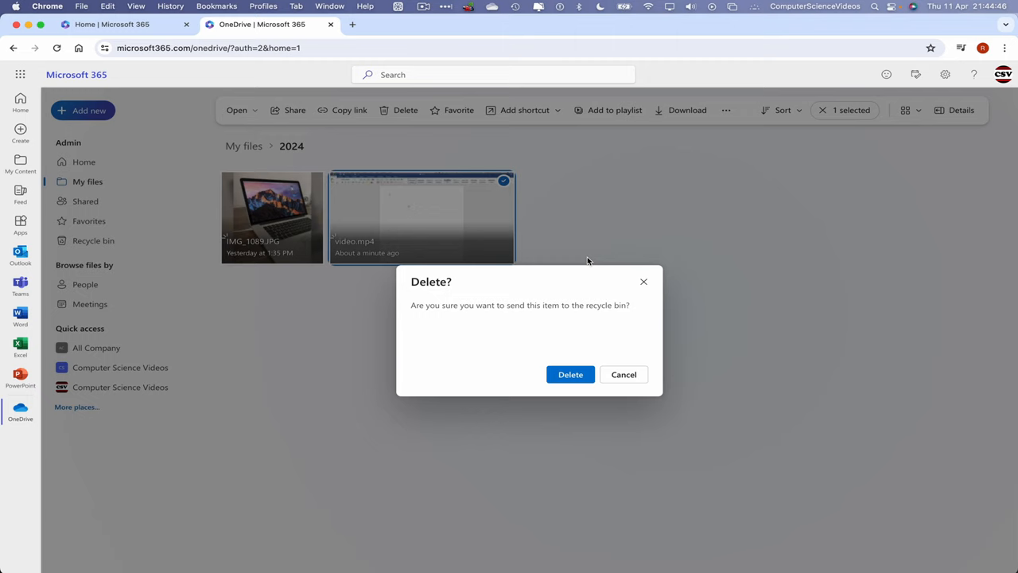
pyautogui.click(623, 374)
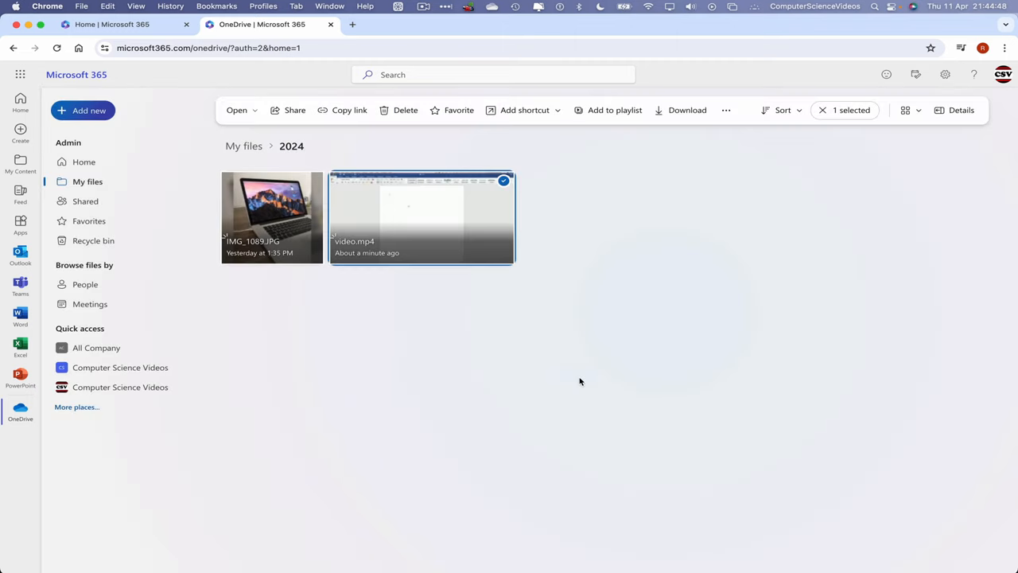
pyautogui.click(404, 110)
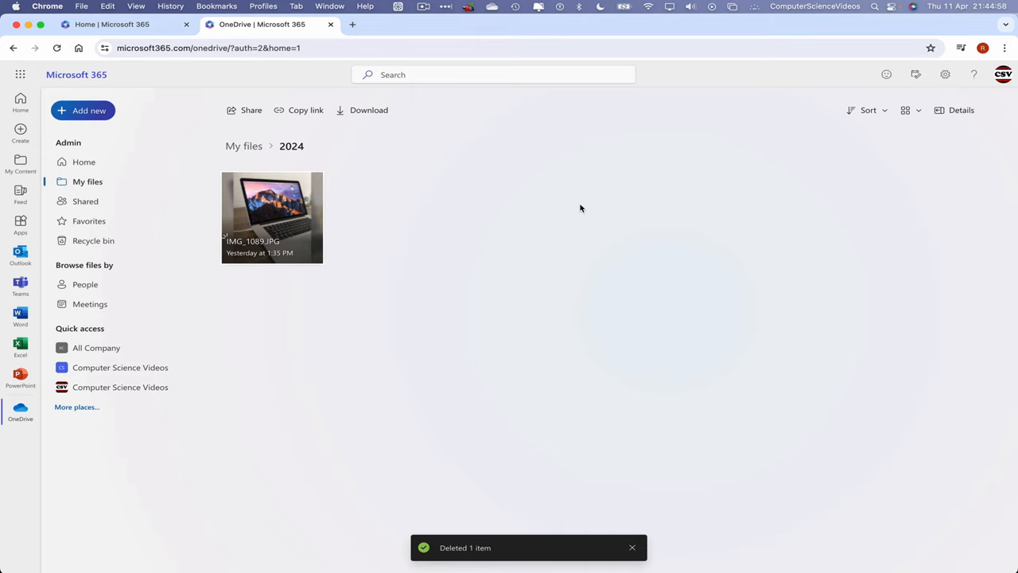
# Step: In the recycle bin, select video.mp4 and restore it to its folder
pyautogui.click(94, 240)
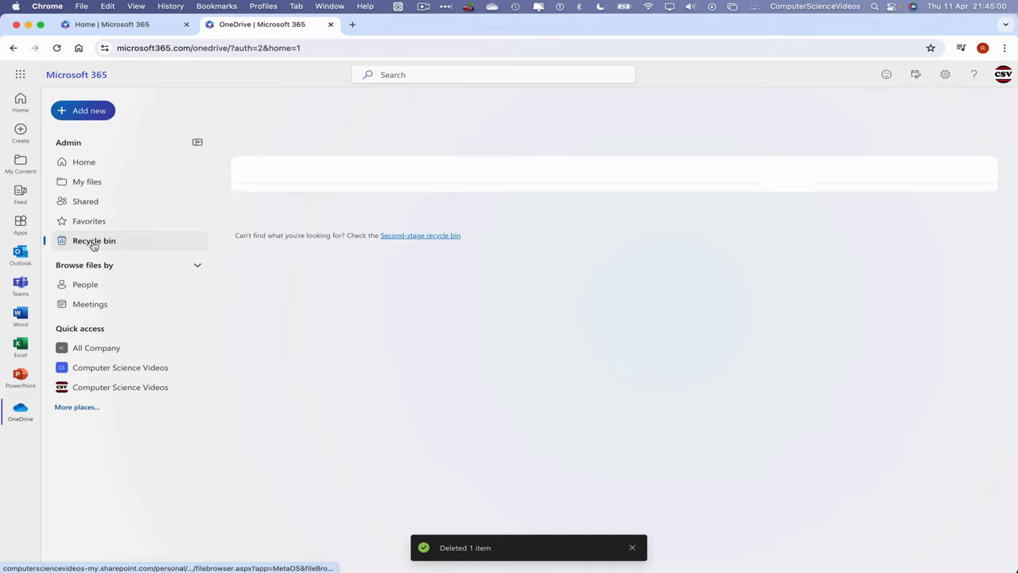
pyautogui.click(94, 240)
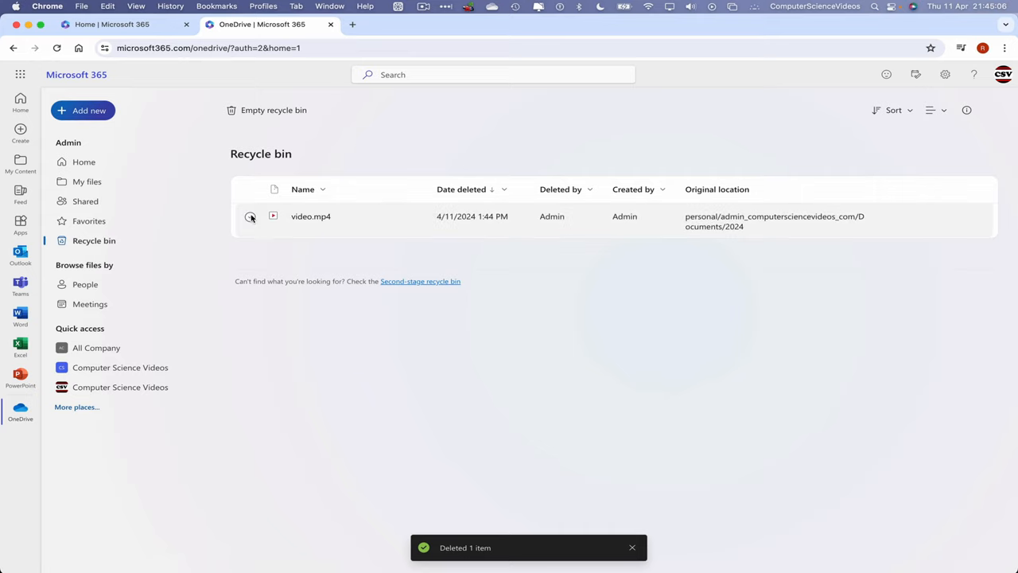
pyautogui.click(251, 216)
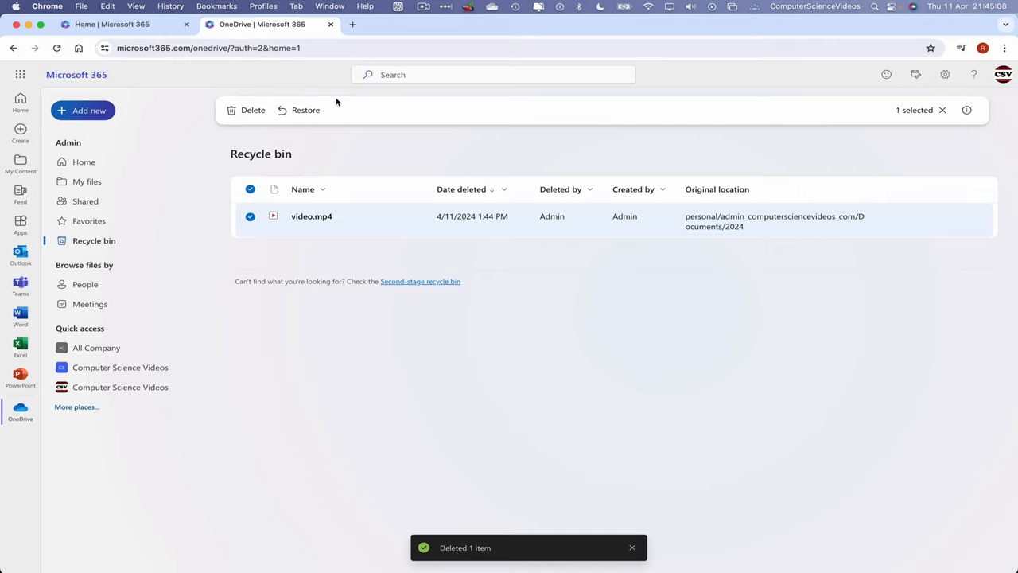
pyautogui.click(305, 109)
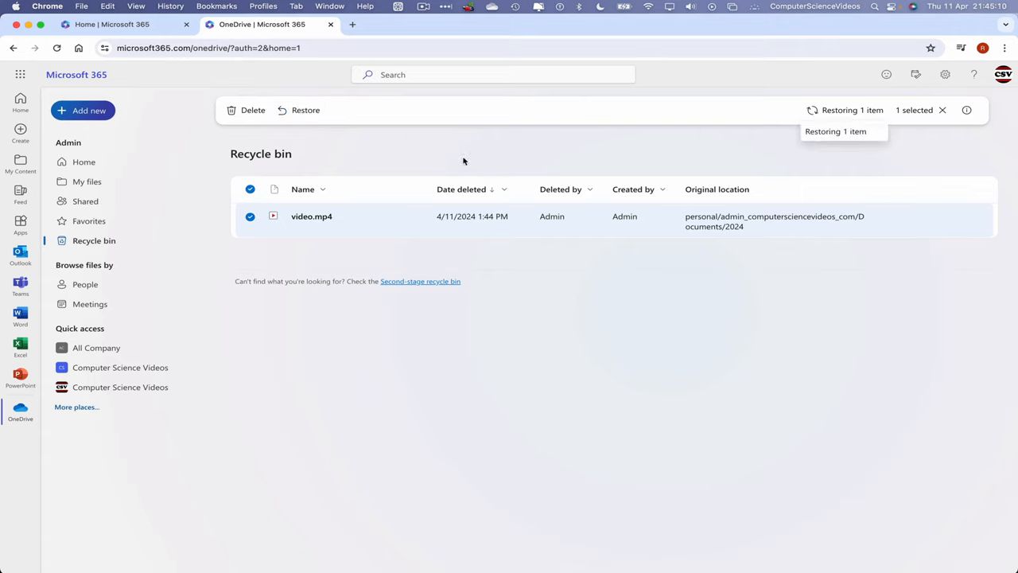
pyautogui.click(306, 110)
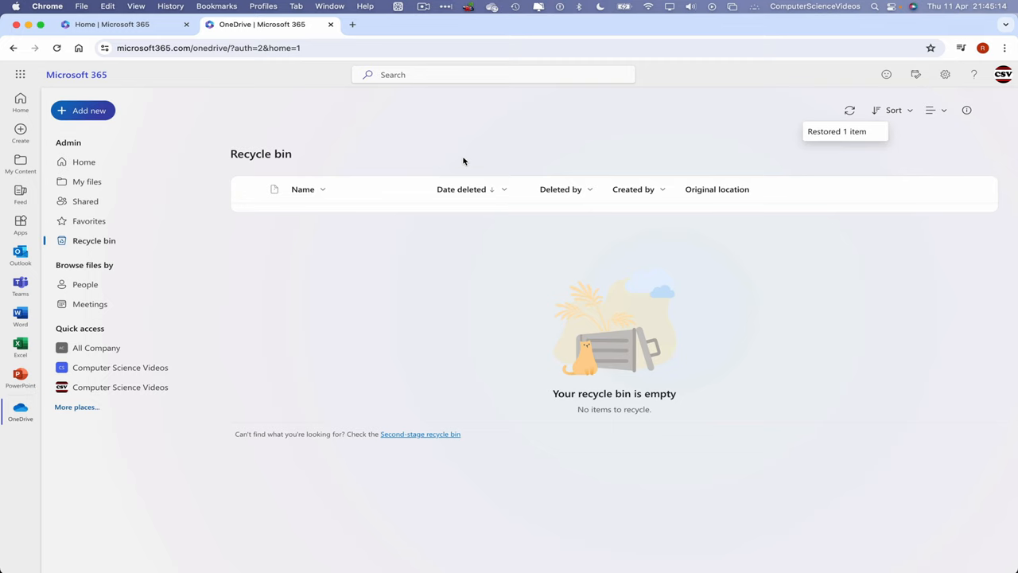
# Step: Return to My files > 2024 and confirm video.mp4 is back
pyautogui.click(88, 181)
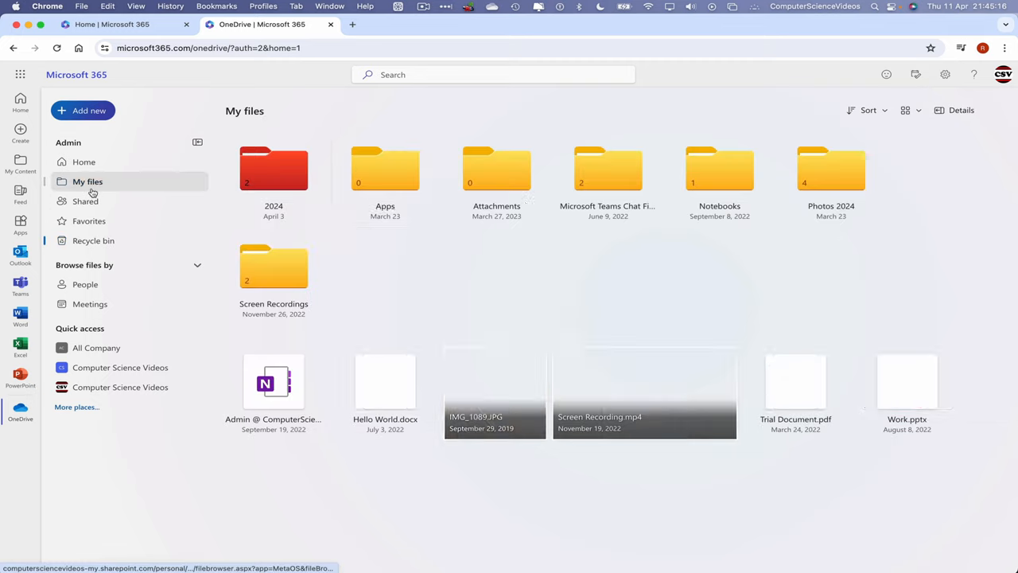
pyautogui.doubleClick(273, 169)
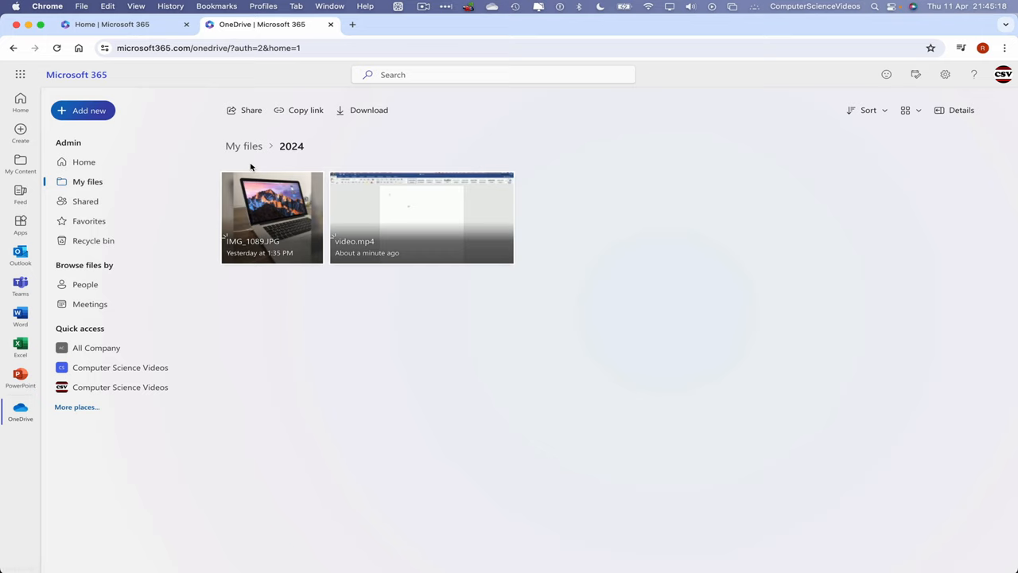
pyautogui.moveTo(611, 323)
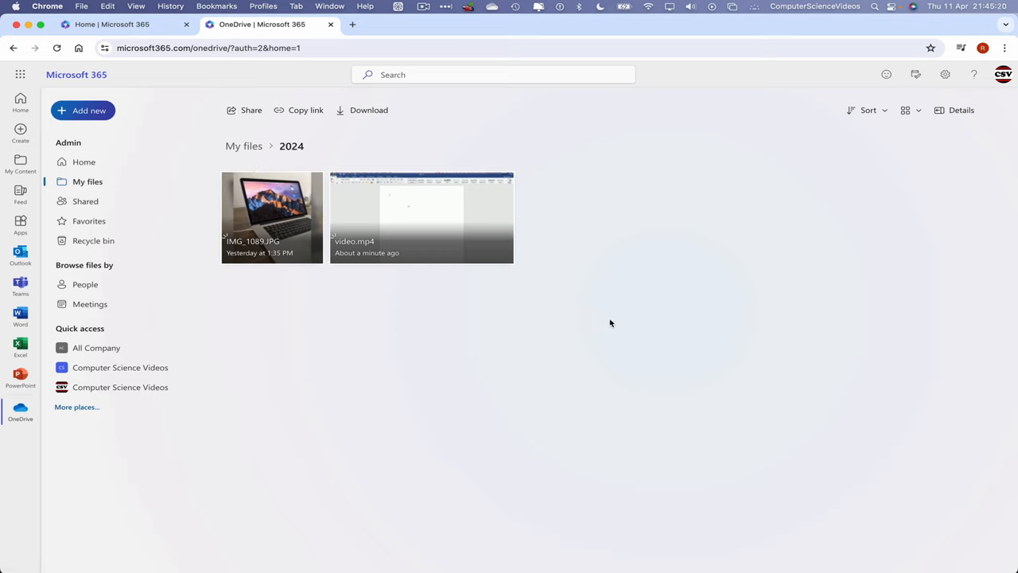
pyautogui.click(421, 217)
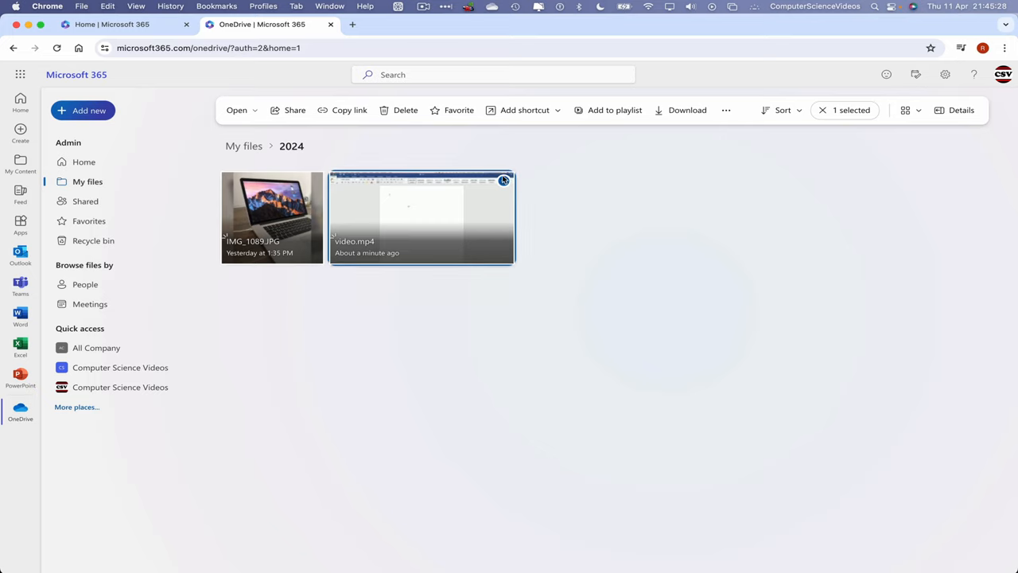
# Step: Quit Google Chrome from its application menu
pyautogui.click(48, 7)
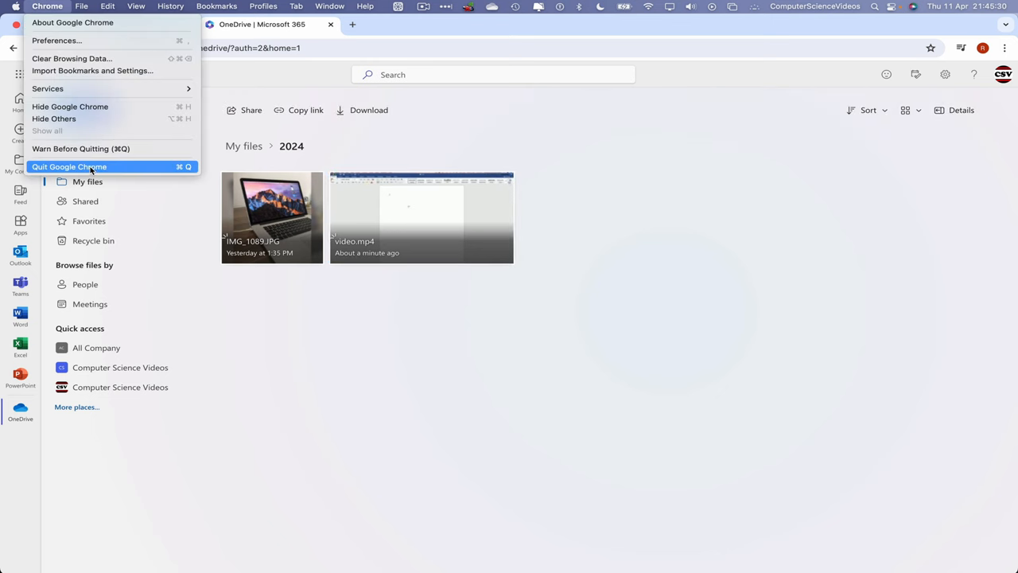
pyautogui.click(70, 167)
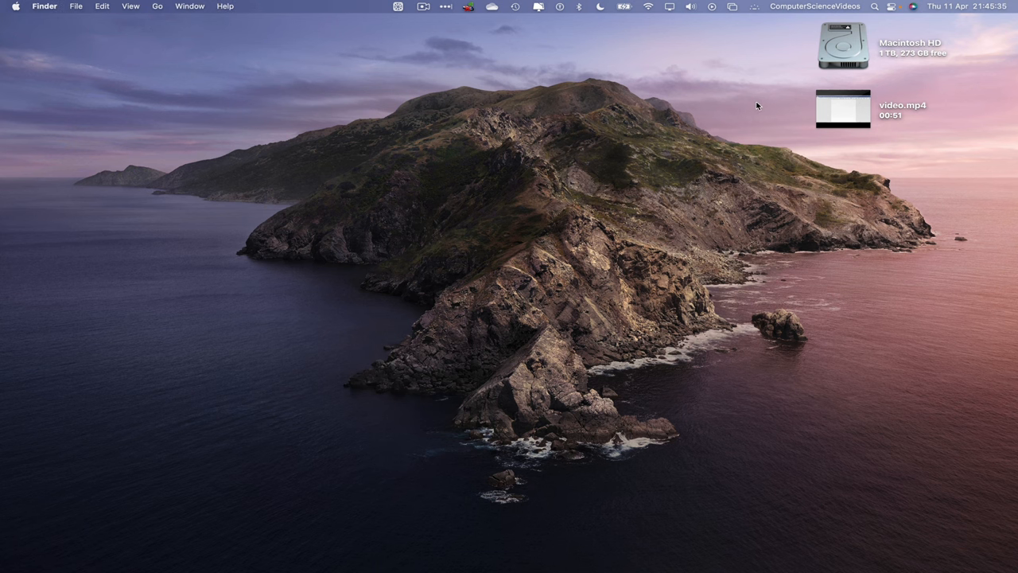